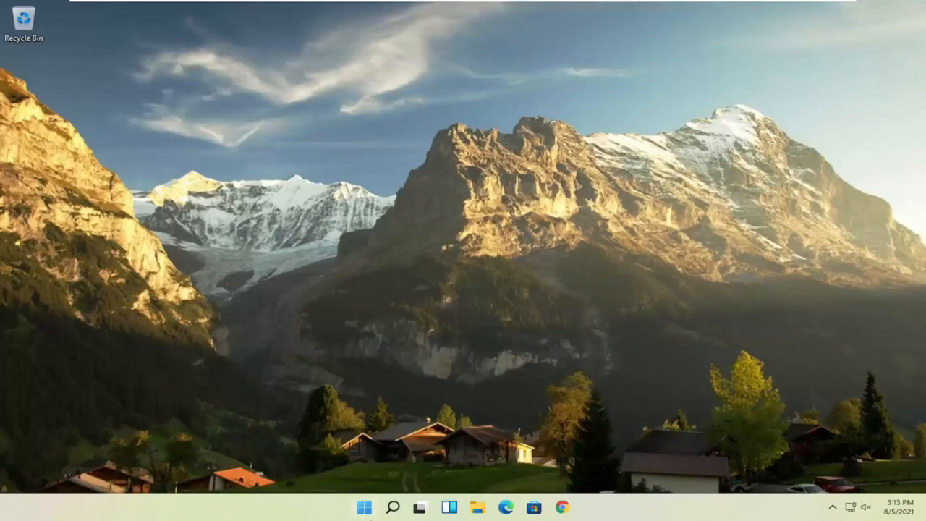
- Launch Task Manager from the Start button's power-user menu
right_click(366, 507)
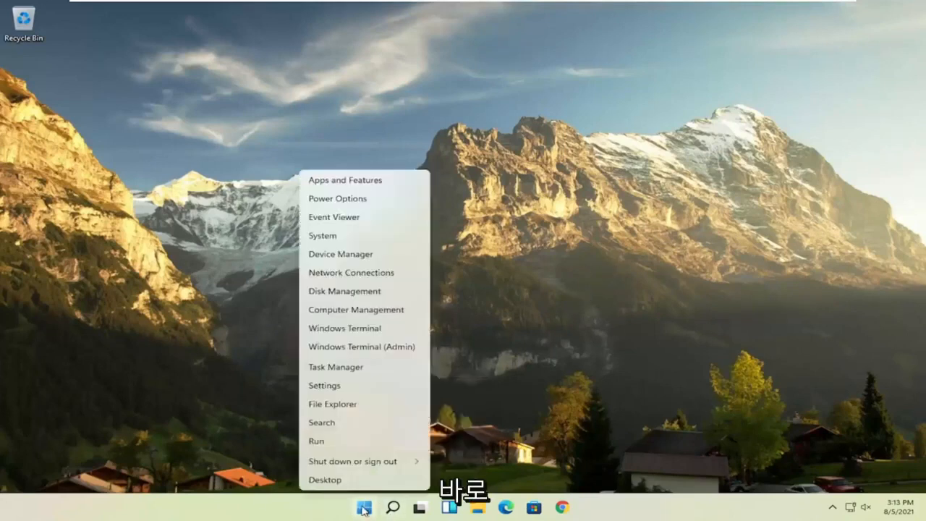
mouse_move(342, 373)
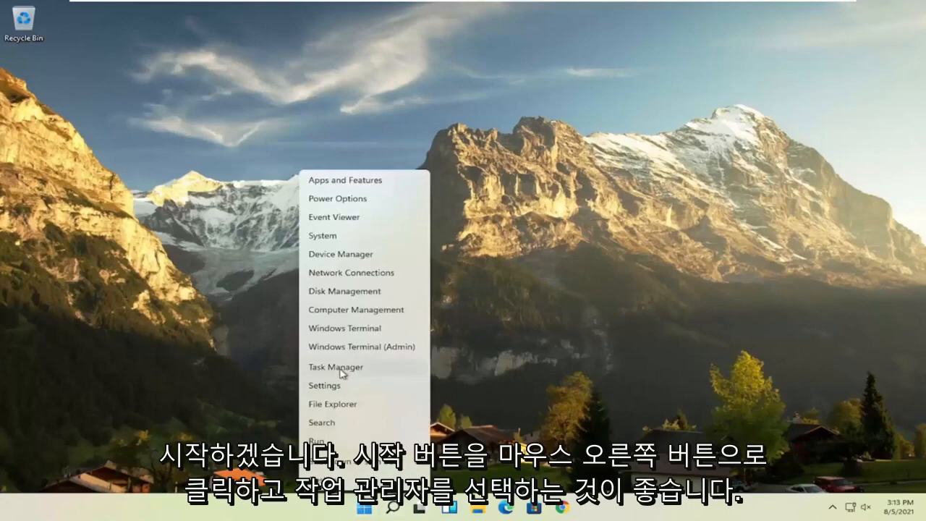
left_click(337, 367)
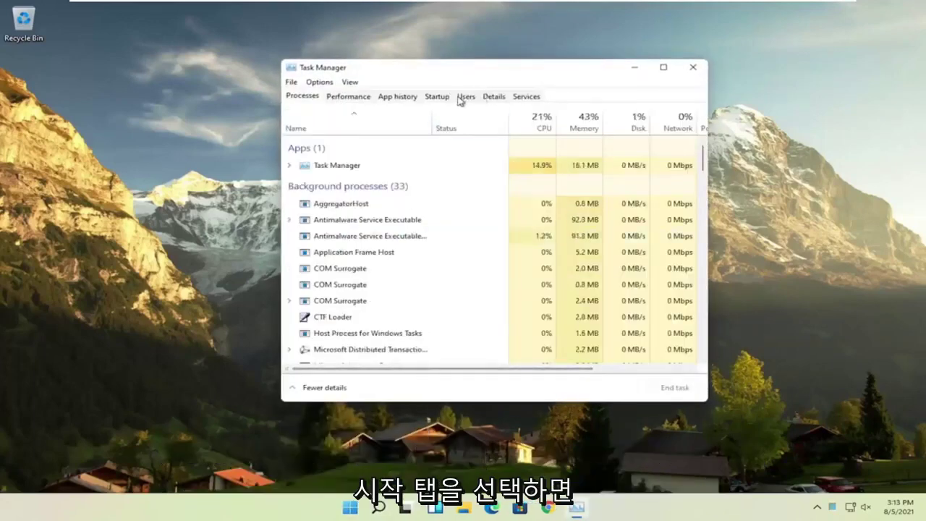
- Disable Microsoft OneDrive as a startup app on the Startup tab
left_click(437, 96)
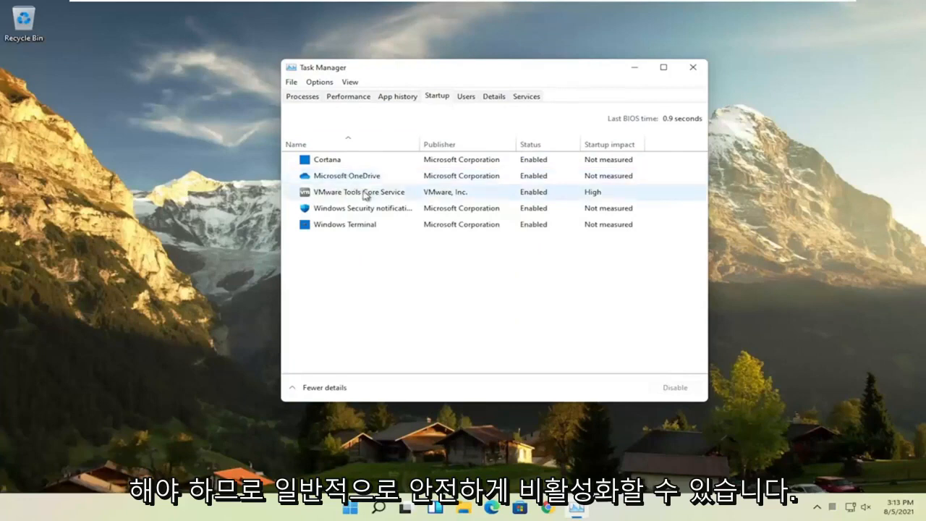
left_click(345, 175)
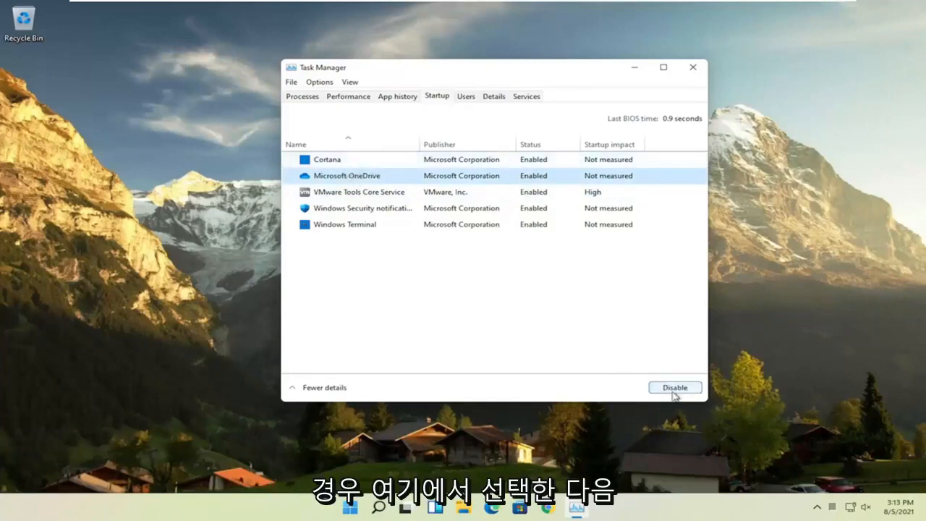
left_click(675, 387)
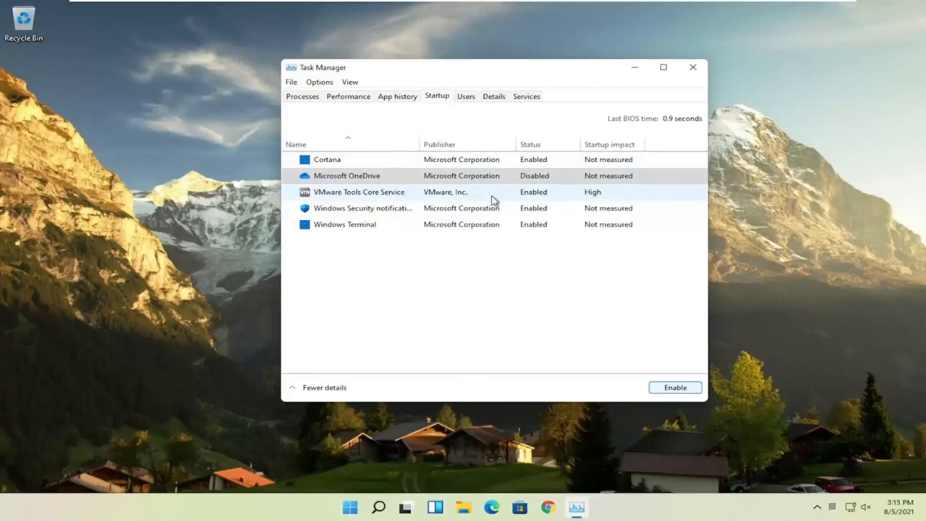
mouse_move(133, 370)
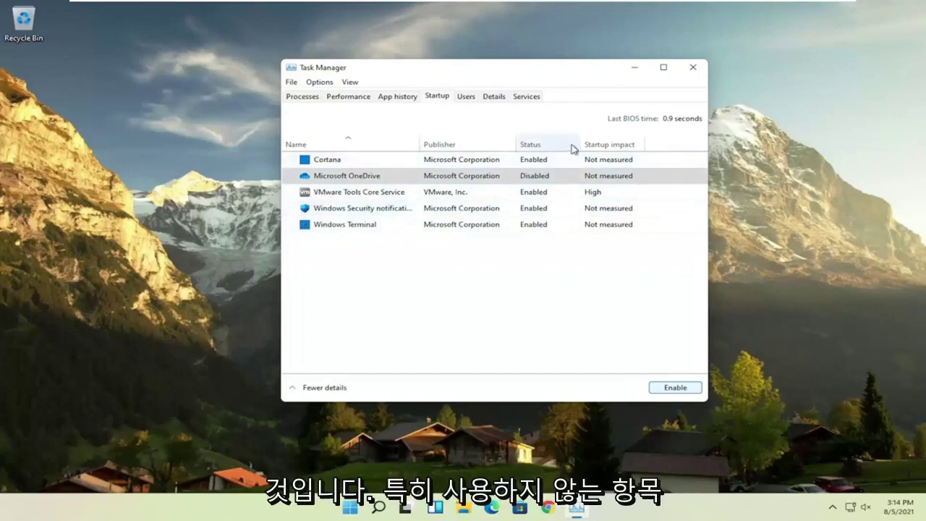
mouse_move(500, 165)
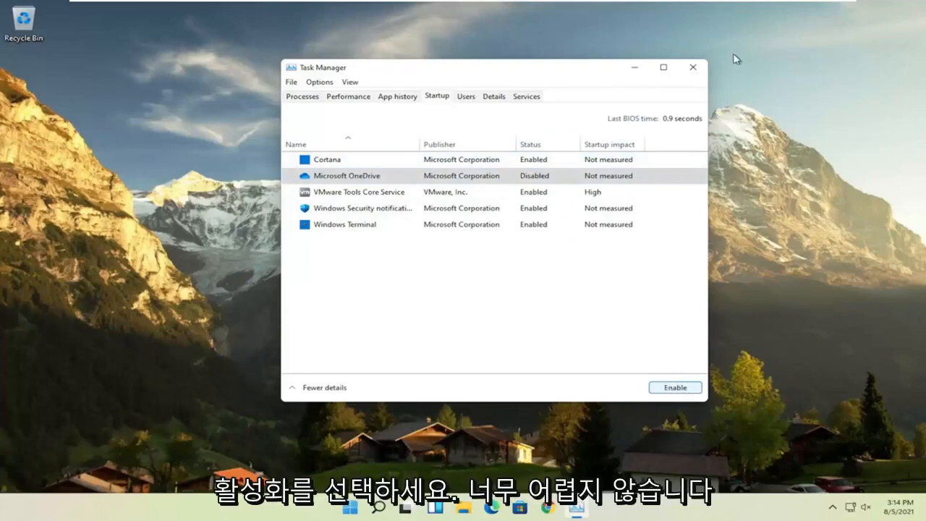
left_click(690, 66)
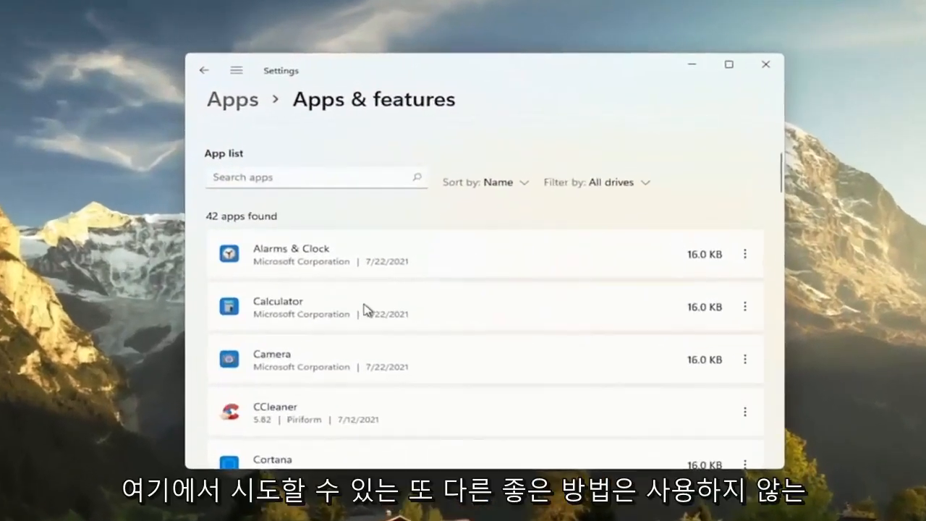
- Scroll the installed apps list and show CCleaner's actions menu
scroll("down", 3)
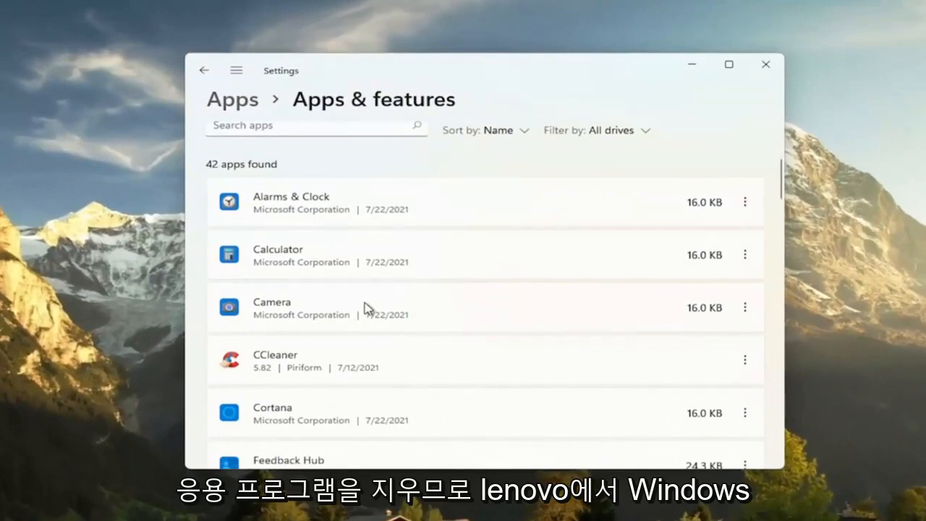
scroll("down", 3)
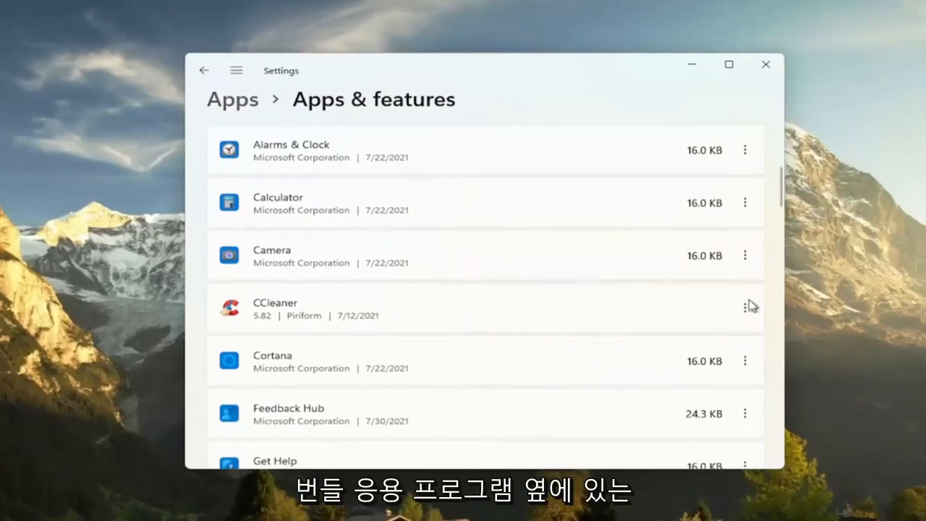
left_click(745, 308)
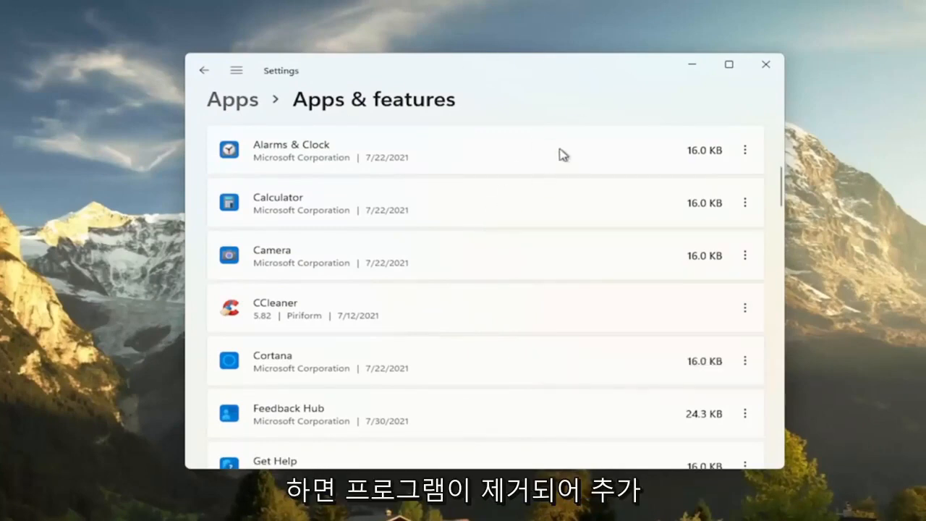
mouse_move(122, 339)
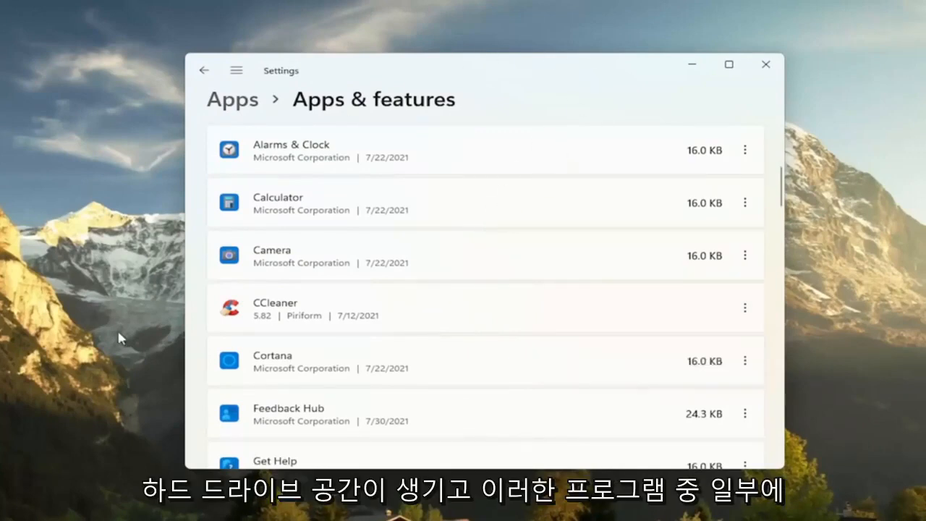
mouse_move(326, 304)
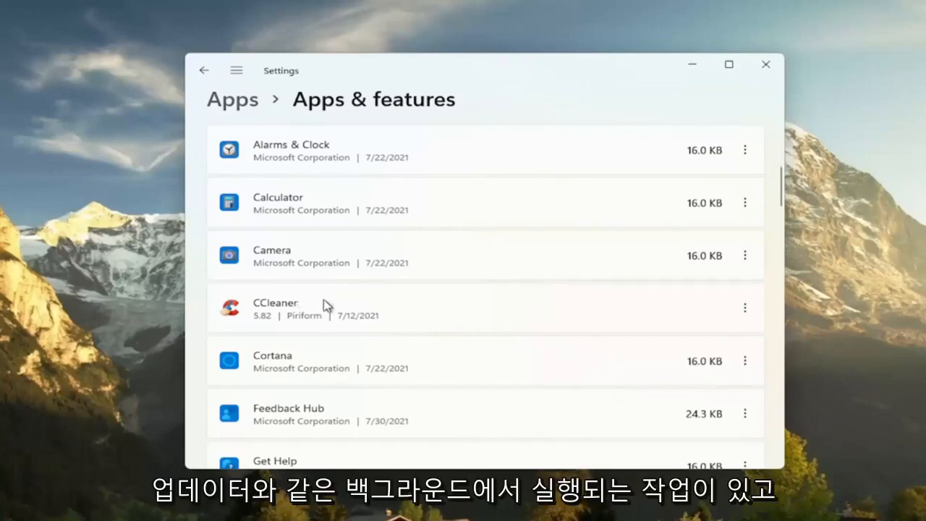
mouse_move(307, 310)
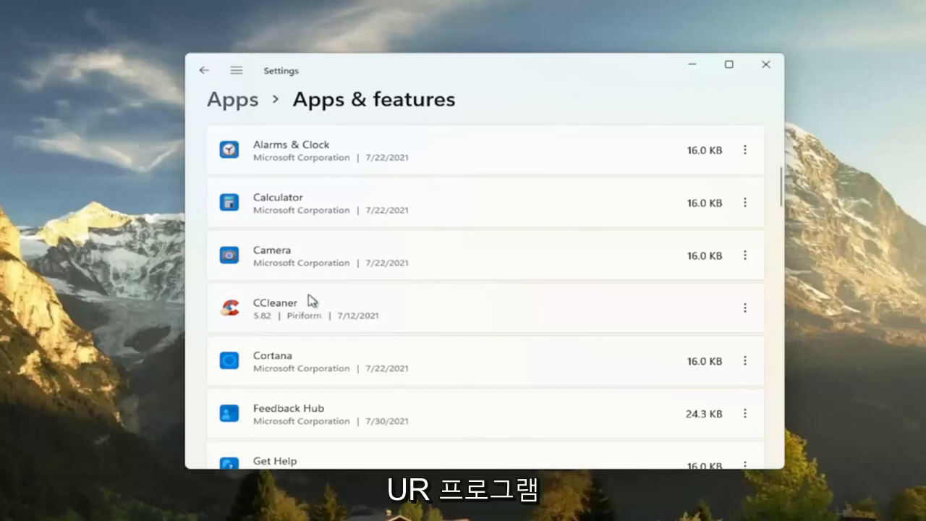
mouse_move(300, 297)
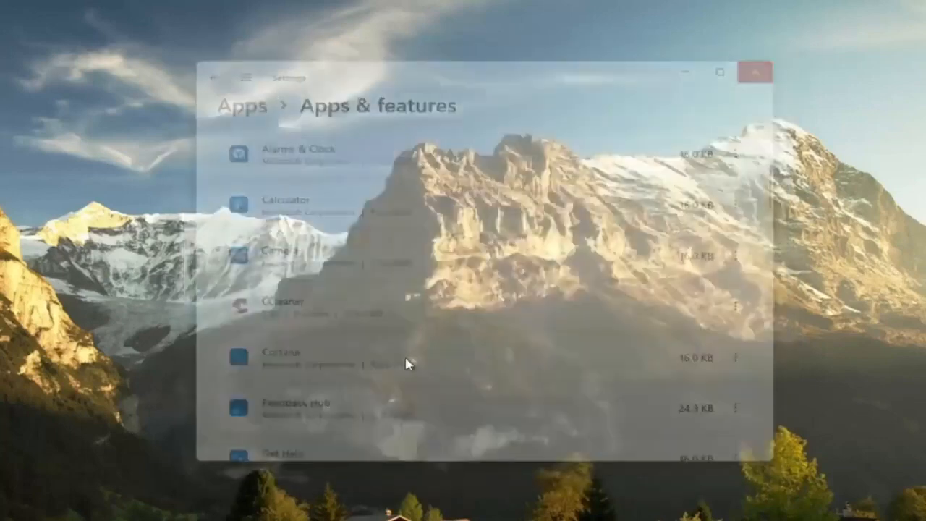
- Select 'Adjust for best performance' in Visual Effects and apply it
left_click(391, 515)
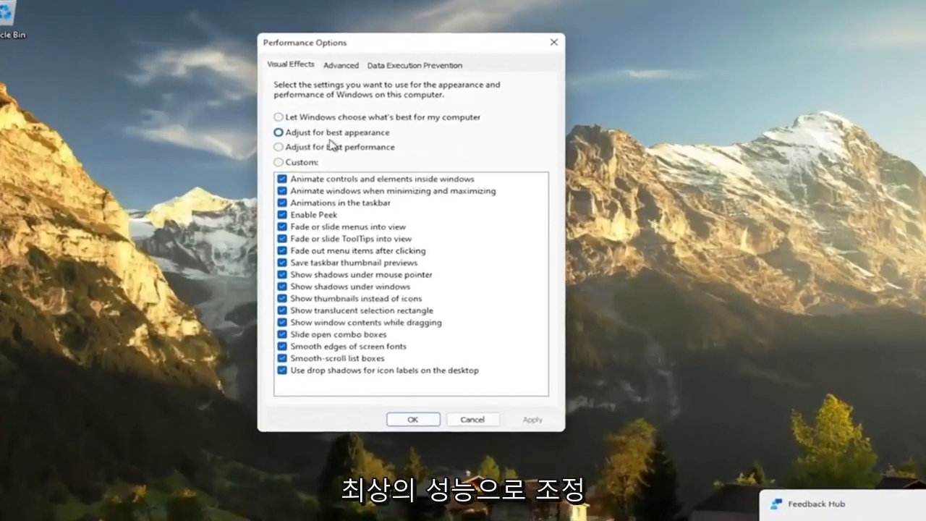
left_click(278, 147)
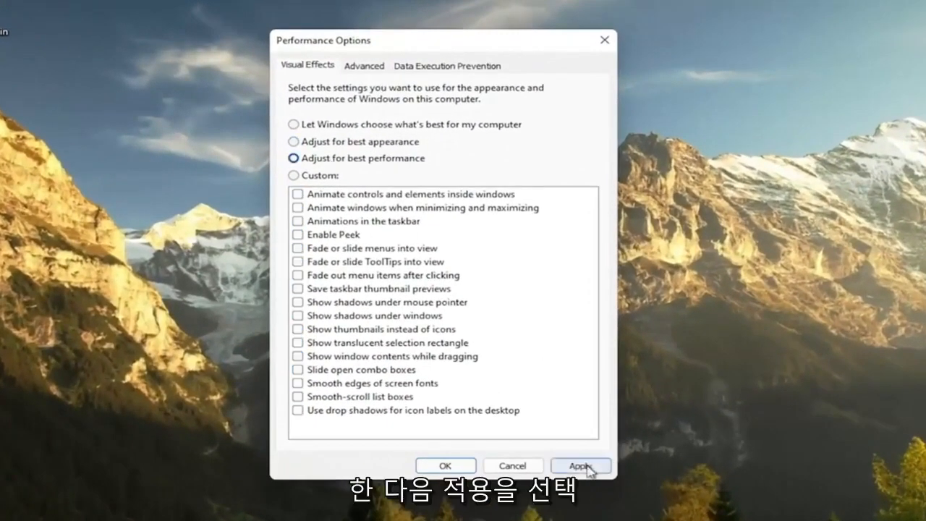
left_click(581, 465)
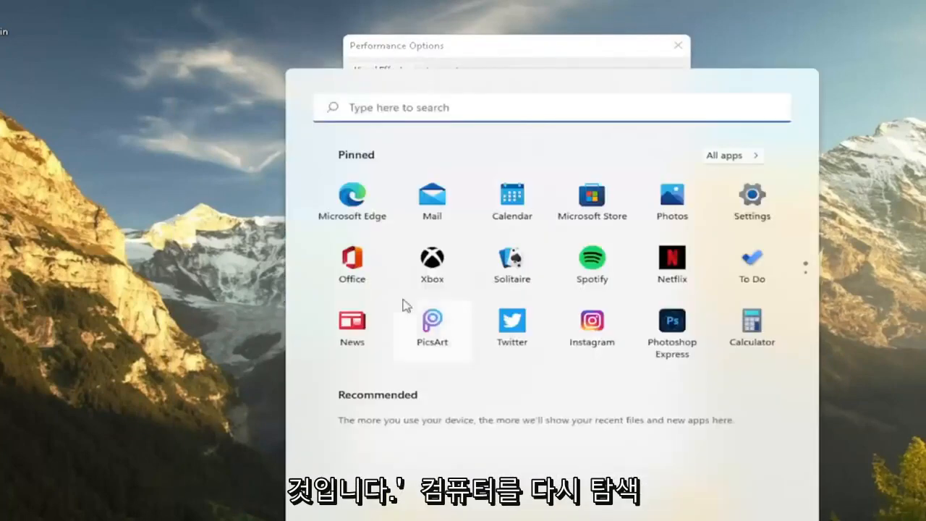
- Dismiss the Start menu and re-enable 'Show window contents while dragging'
left_click(512, 196)
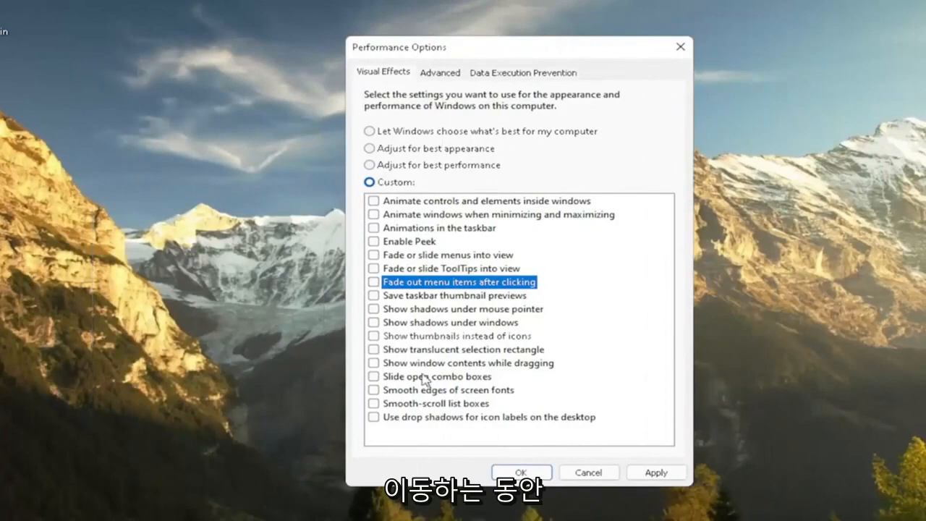
left_click(374, 363)
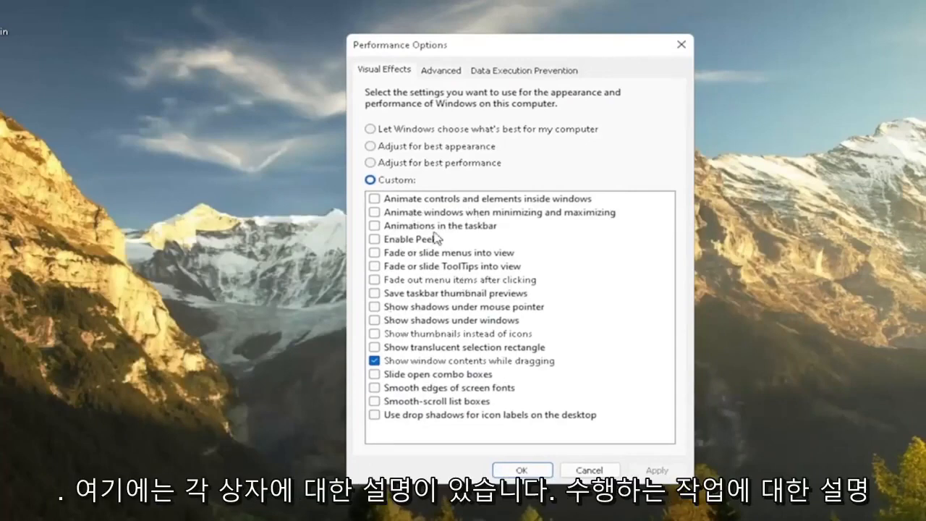
mouse_move(415, 370)
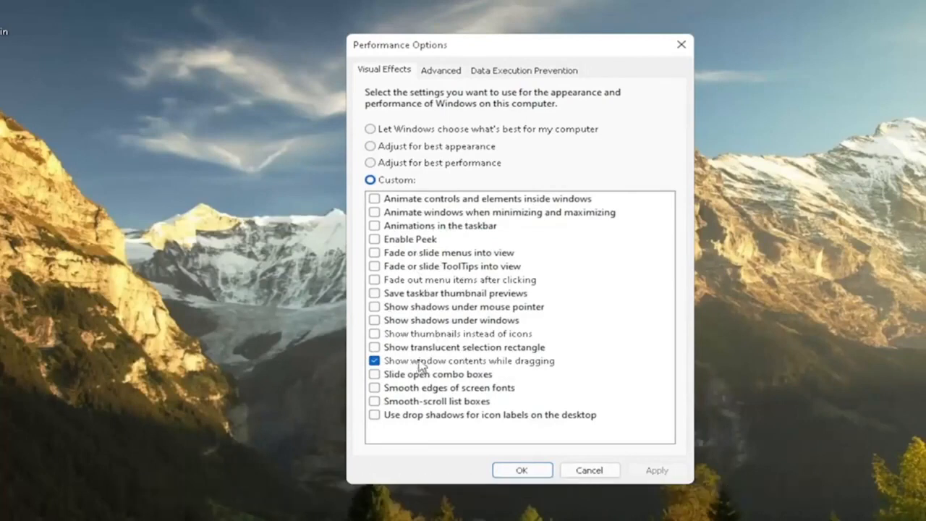
mouse_move(681, 48)
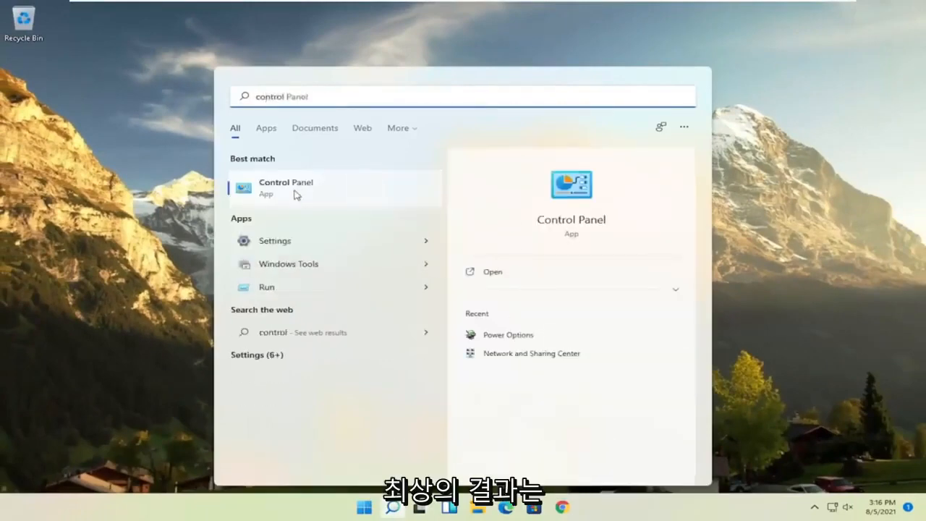
- Open Control Panel from the search results
left_click(286, 181)
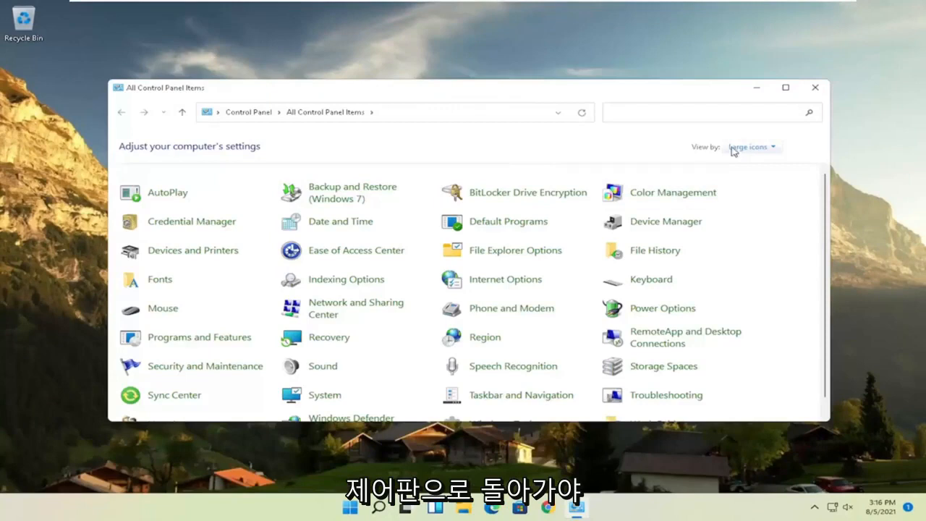
mouse_move(759, 181)
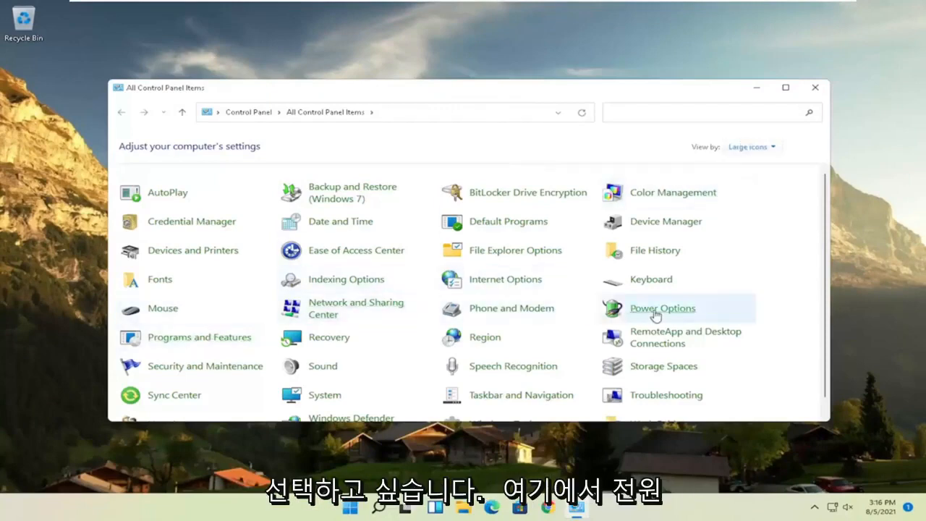
- Reveal the additional plans in Power Options and select High performance
left_click(662, 309)
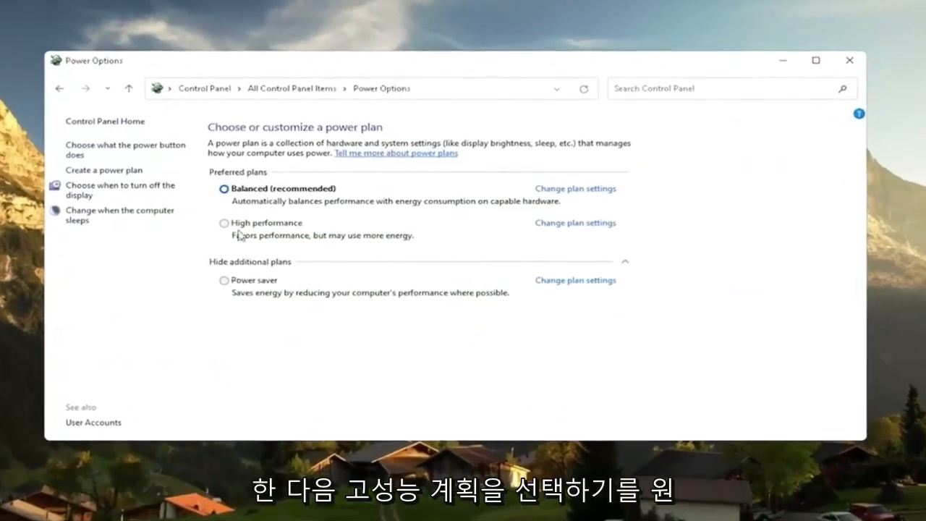
left_click(248, 262)
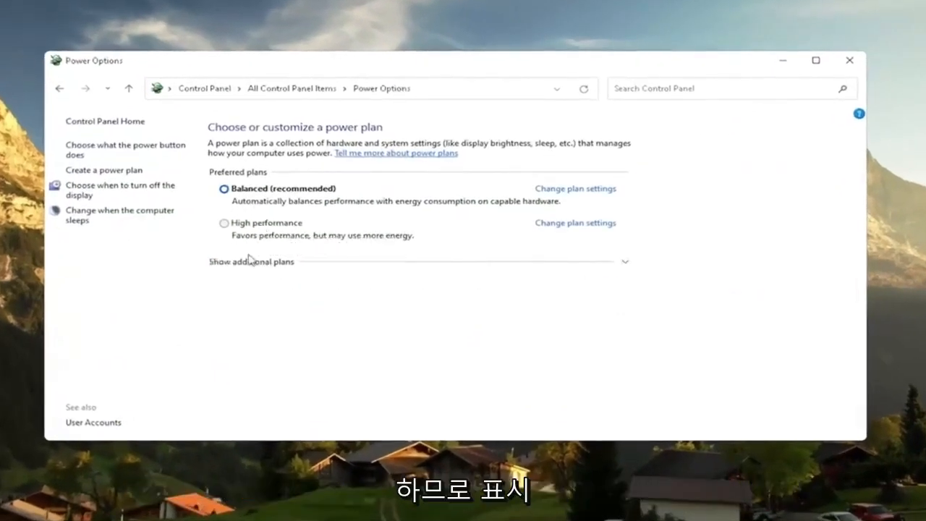
left_click(252, 262)
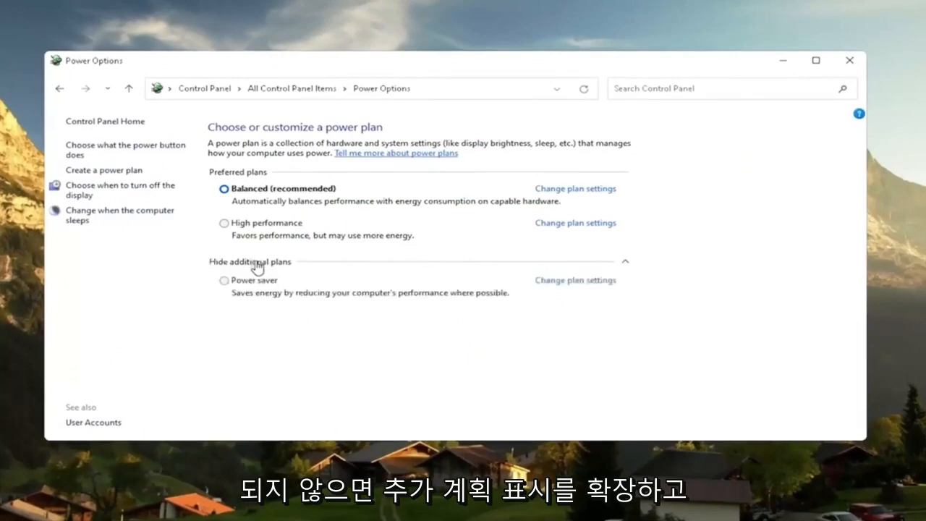
left_click(224, 222)
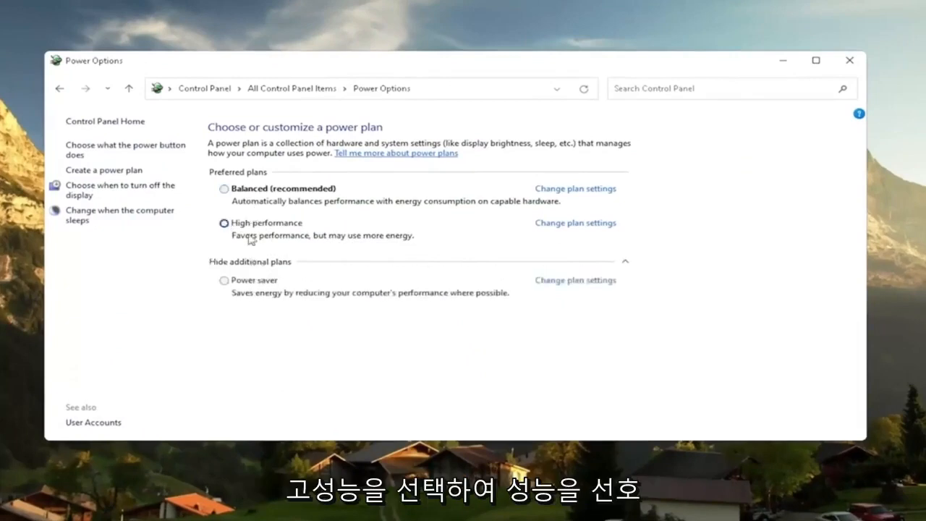
left_click(224, 223)
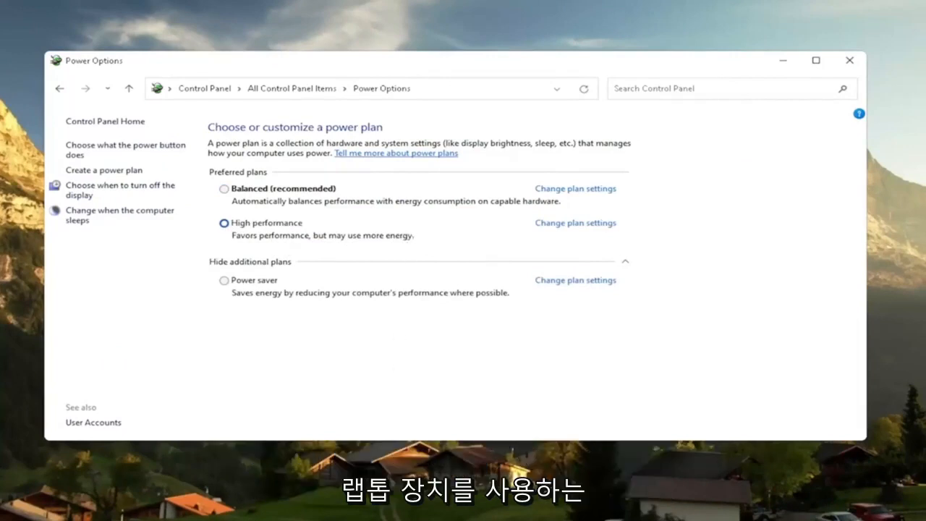
mouse_move(228, 244)
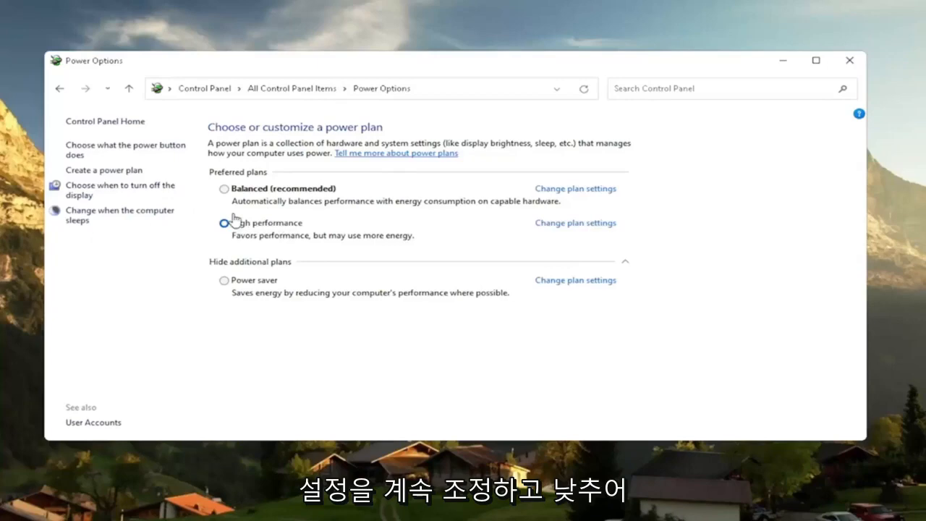
left_click(224, 223)
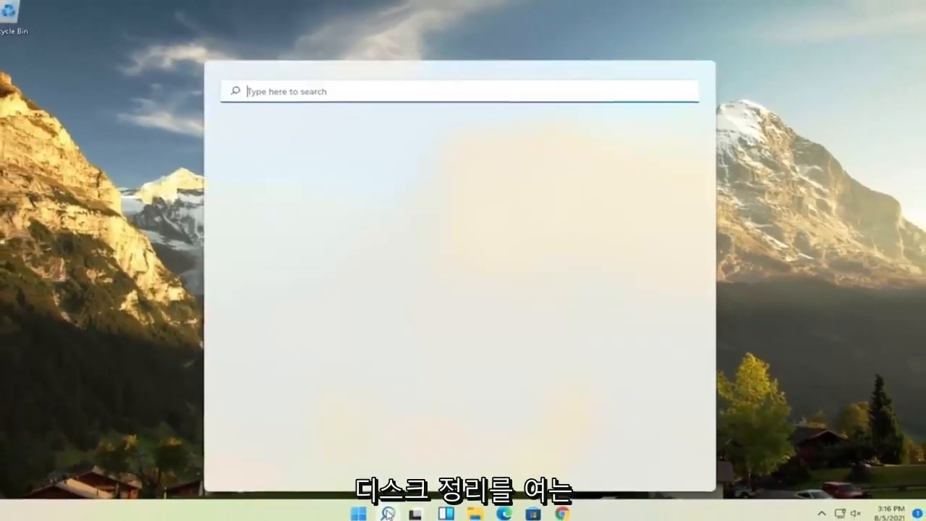
- Run Disk Cleanup on drive C: including system files and confirm permanent deletion
type("disk cleanup")
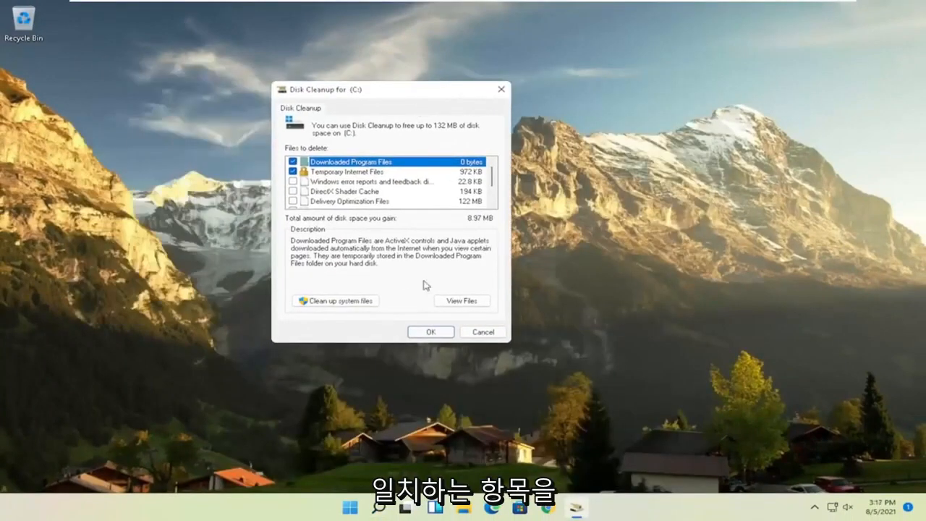
left_click(334, 300)
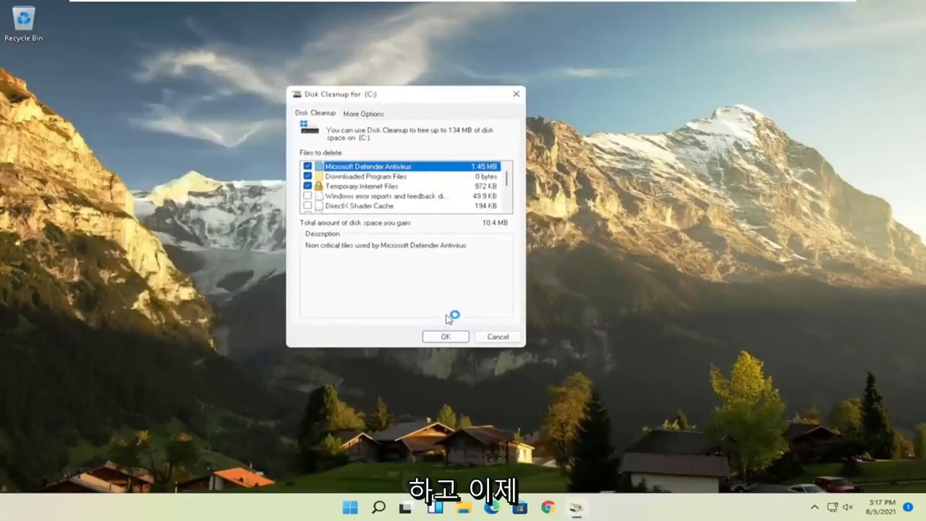
left_click(445, 337)
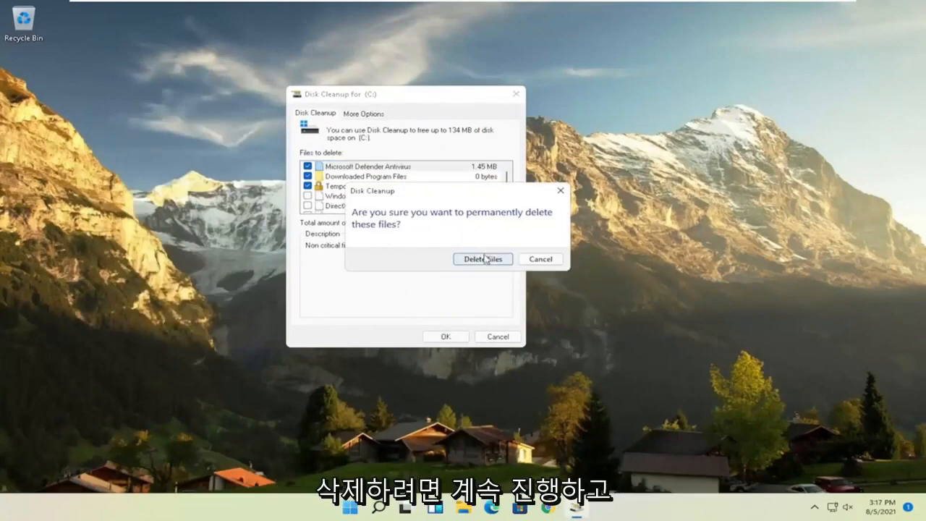
left_click(483, 259)
type("di")
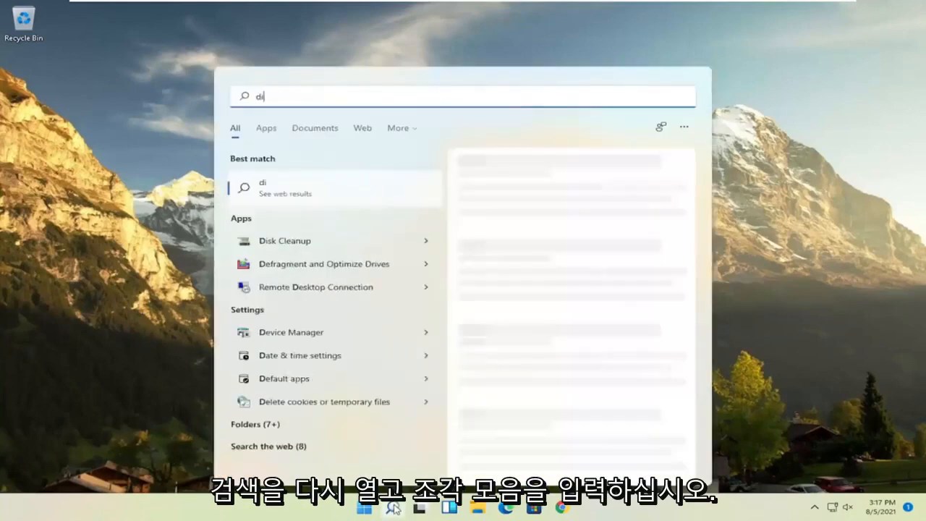
- Open Defragment and Optimize Drives and optimize drive C:
type("efragment and Optimize Drives")
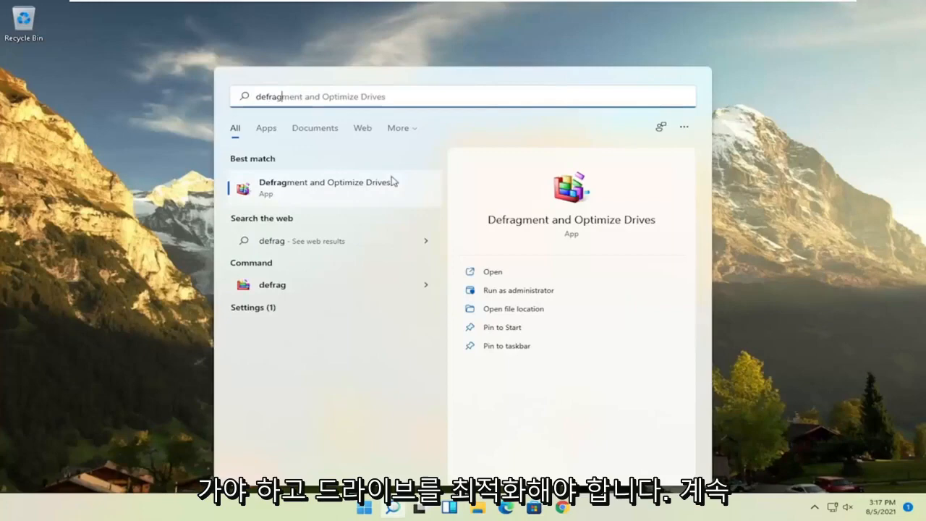
left_click(328, 183)
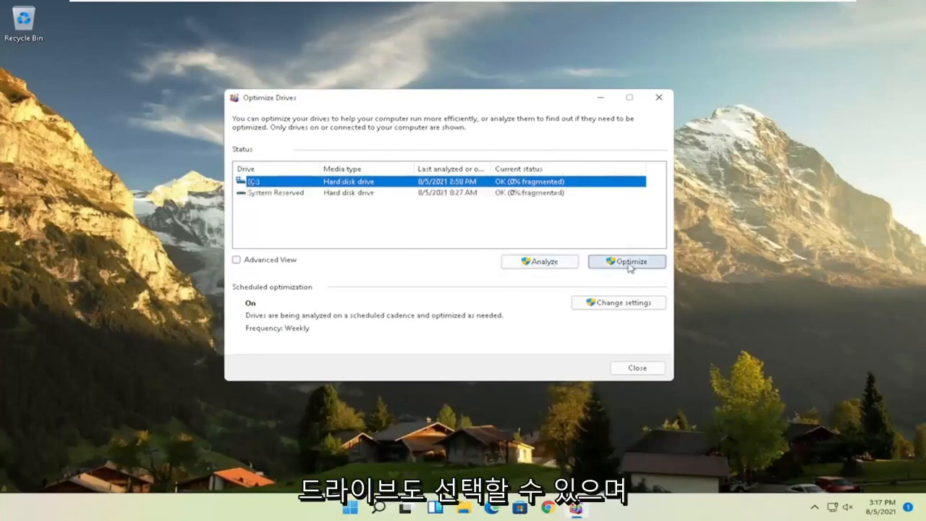
left_click(626, 262)
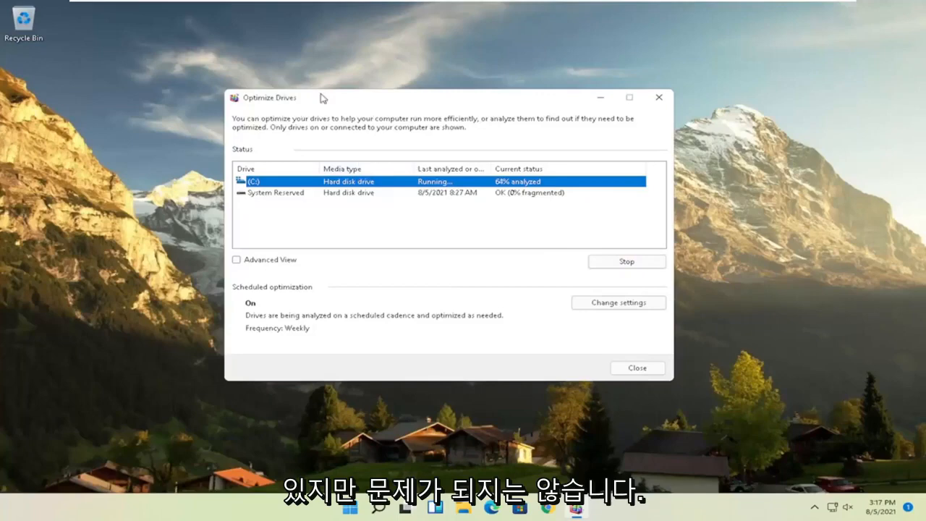
mouse_move(345, 150)
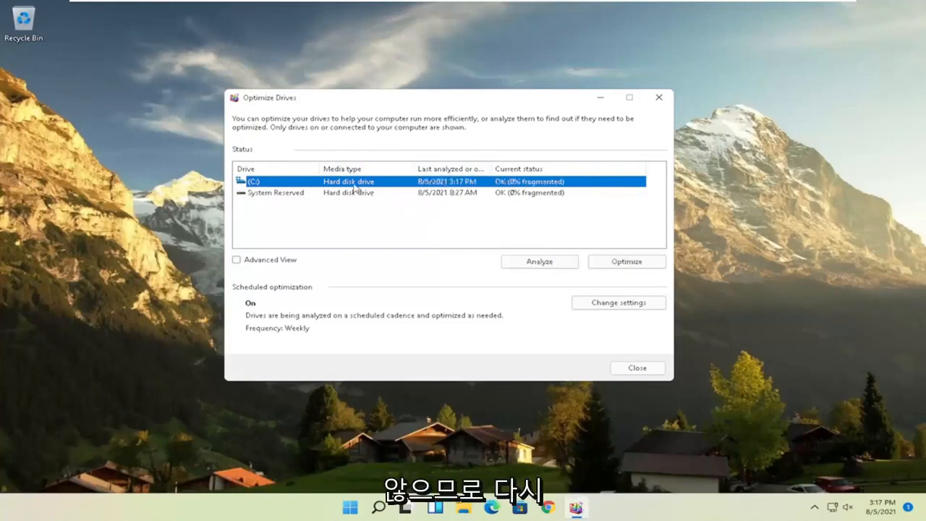
mouse_move(371, 167)
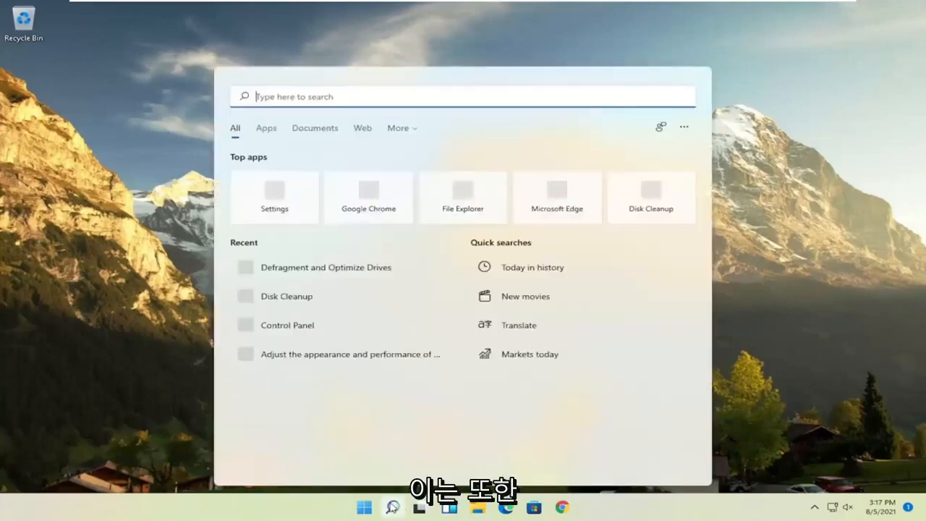
- Run Command Prompt as administrator via 'cmd' search and approve User Account Control
type("cmd")
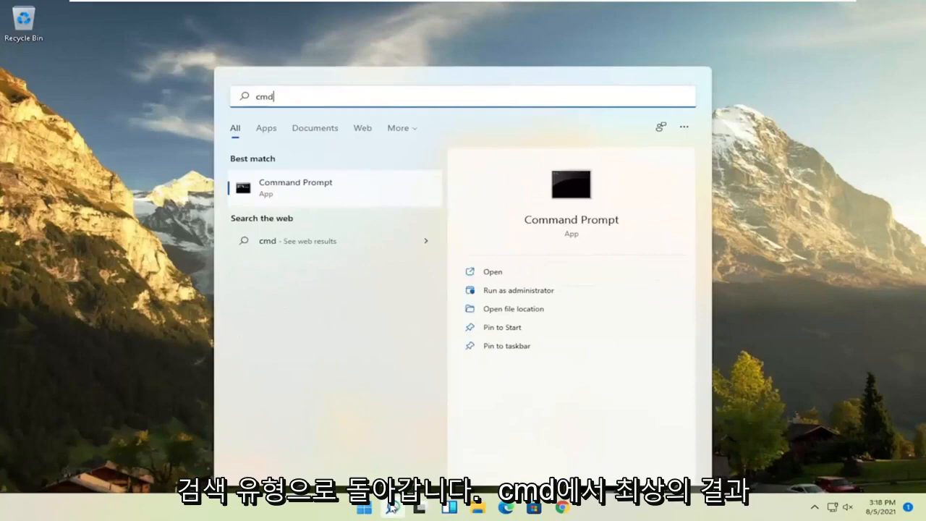
mouse_move(294, 189)
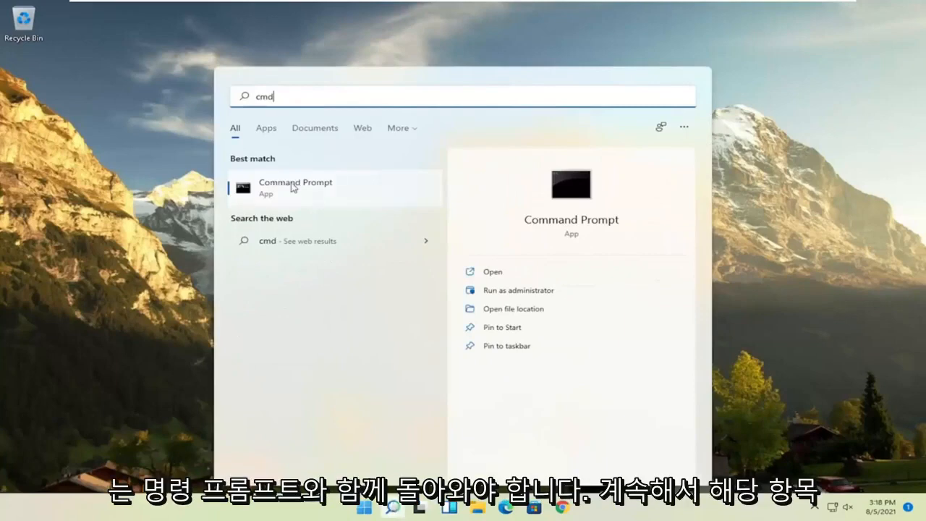
right_click(295, 187)
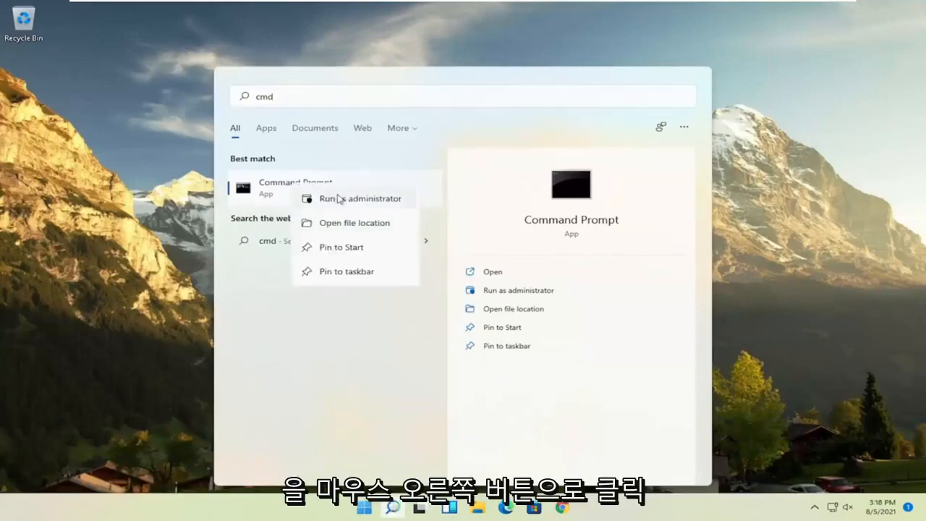
left_click(360, 198)
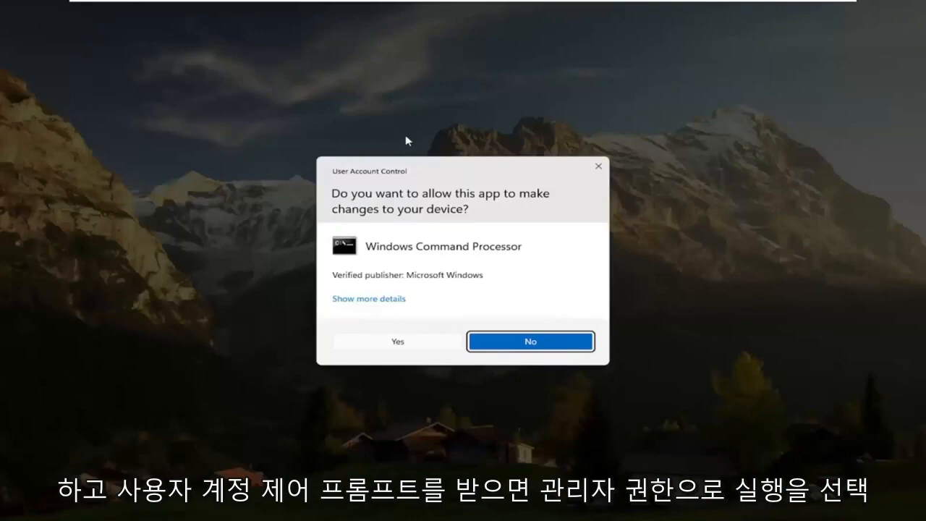
mouse_move(405, 341)
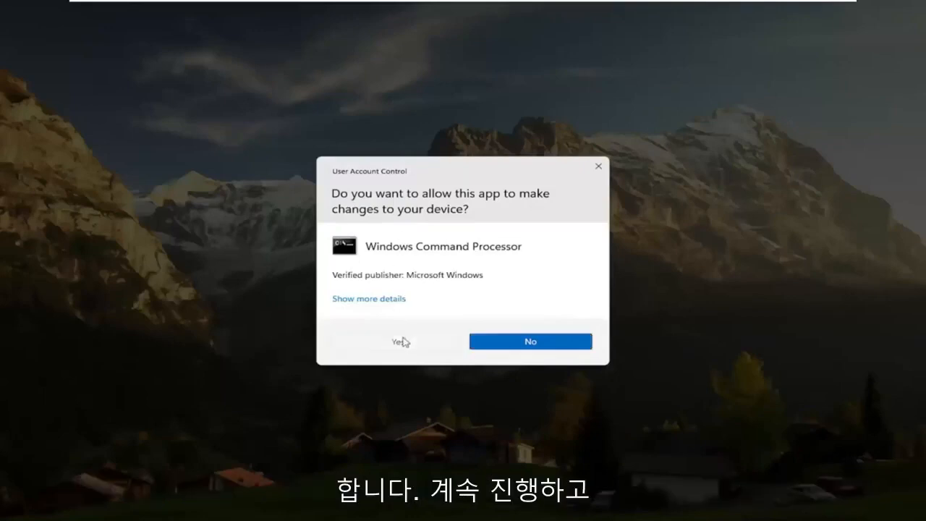
left_click(395, 342)
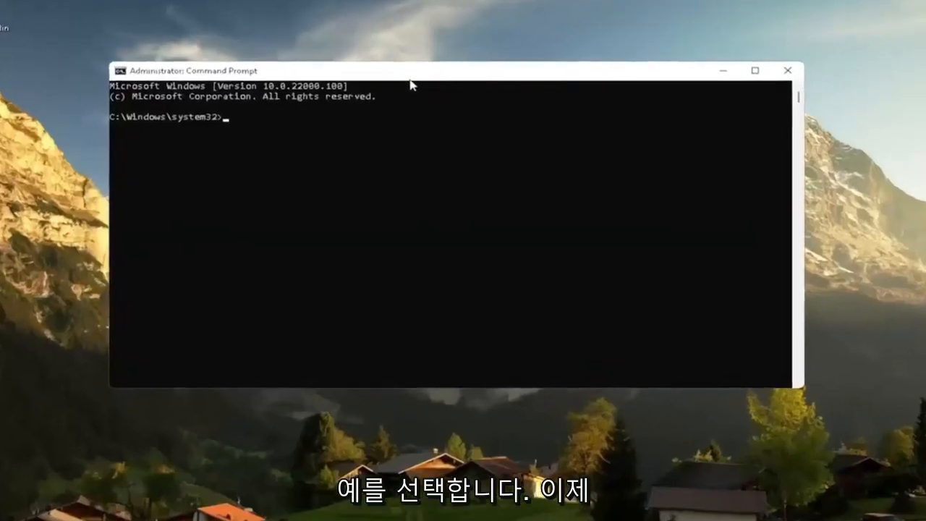
- Enter the 'sfc /scannow' command in the elevated Command Prompt
type("sfc /s")
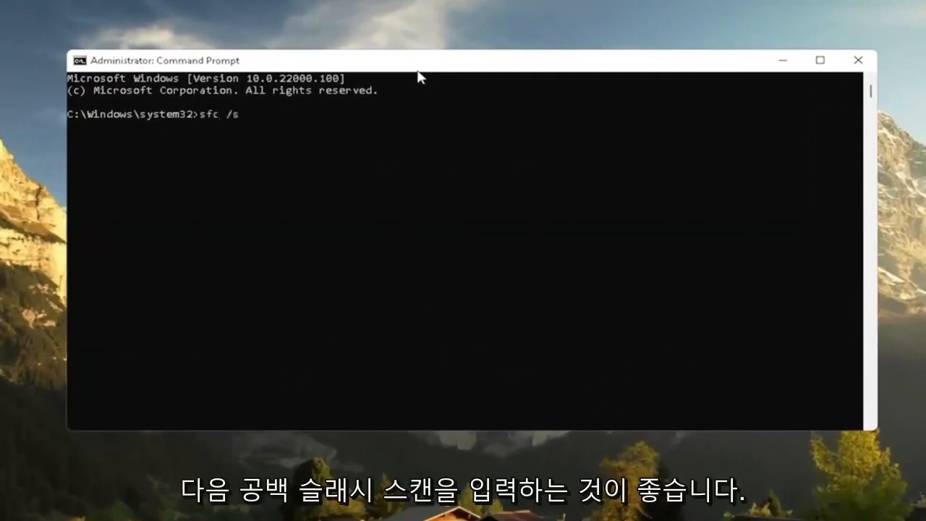
type("cannow")
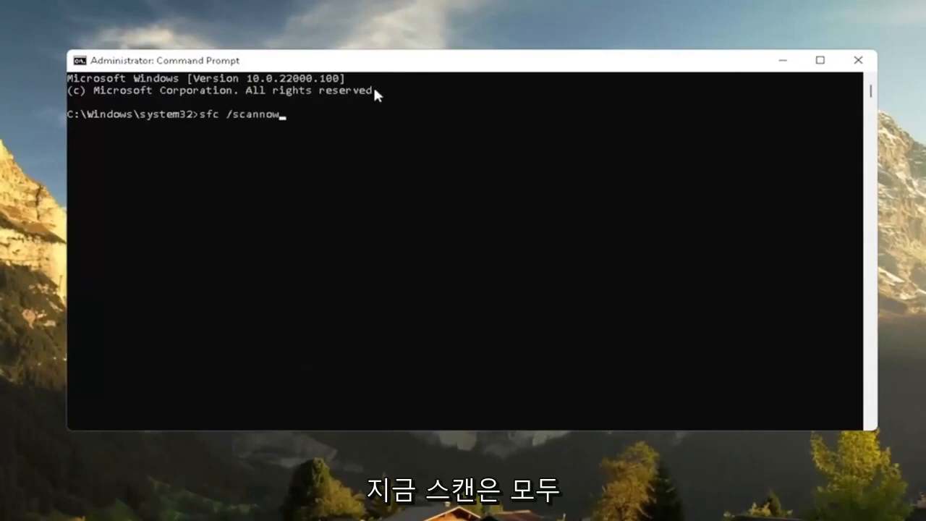
mouse_move(212, 151)
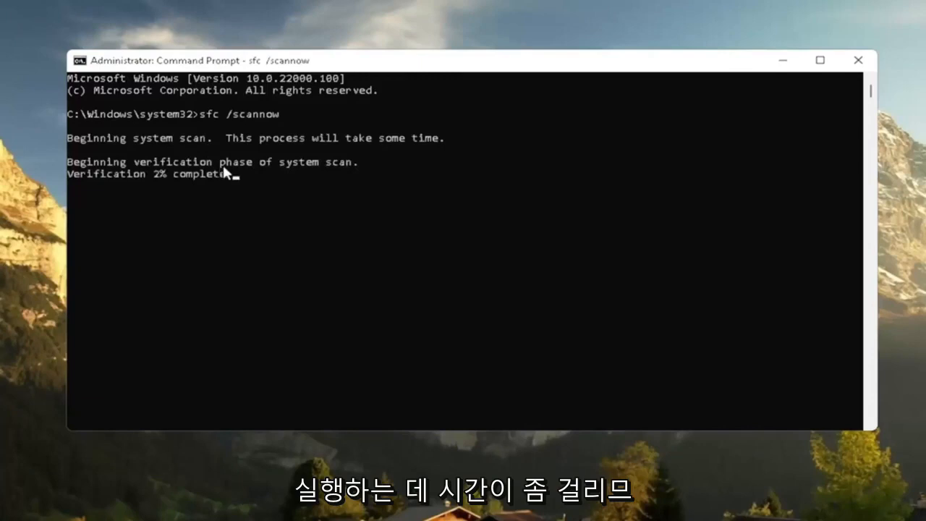
mouse_move(264, 186)
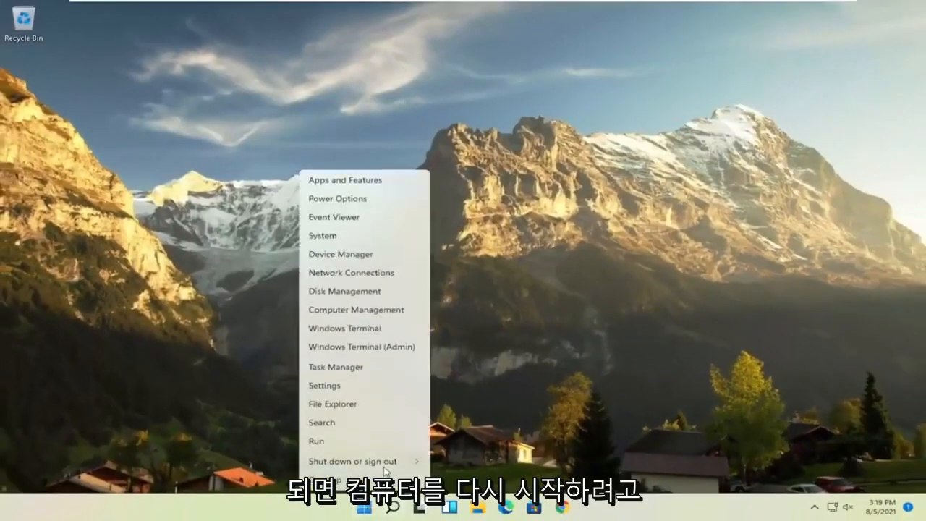
- Restart the PC from the Start menu's shut down options
left_click(351, 458)
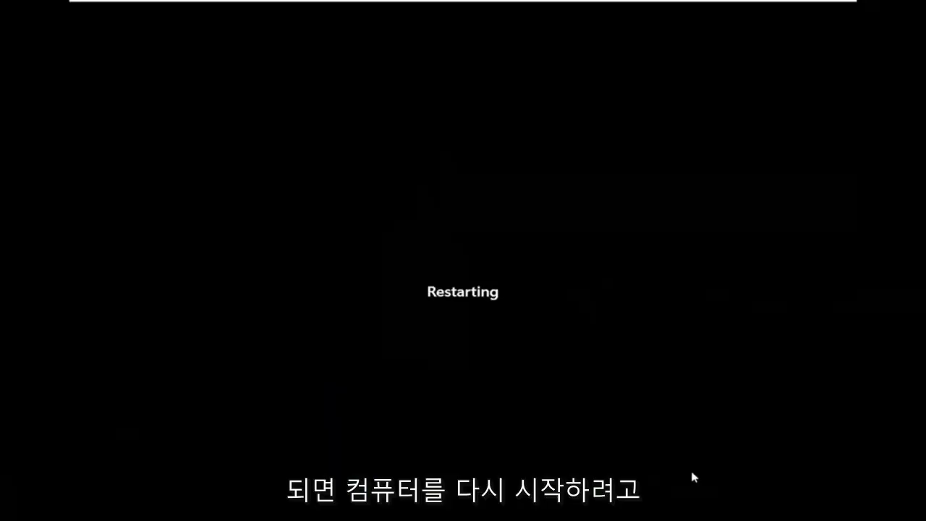